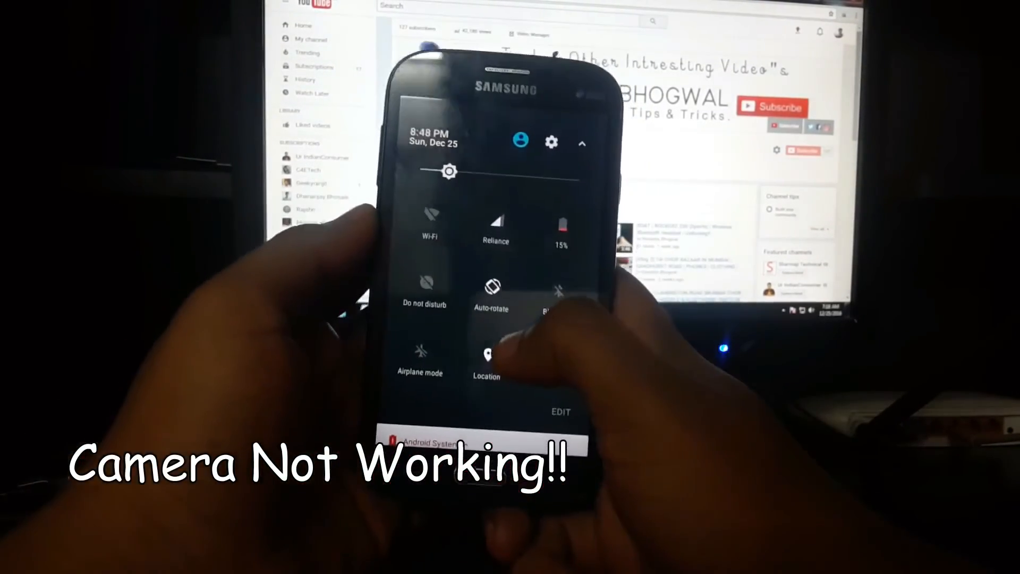
# Open Settings from the quick settings gear and go to About phone (GT-I9082, Android 7.0)
pyautogui.click(550, 142)
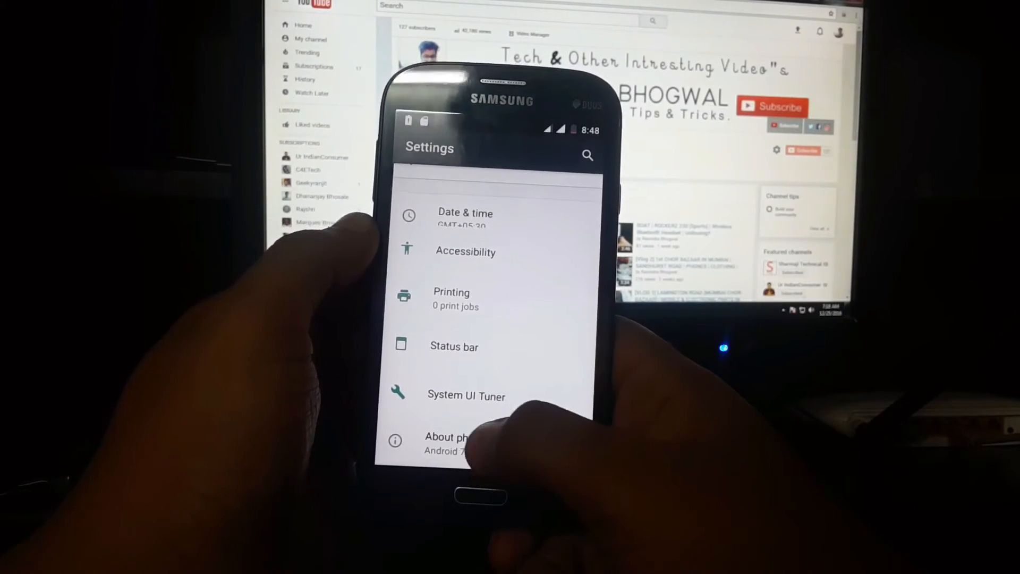
pyautogui.click(447, 443)
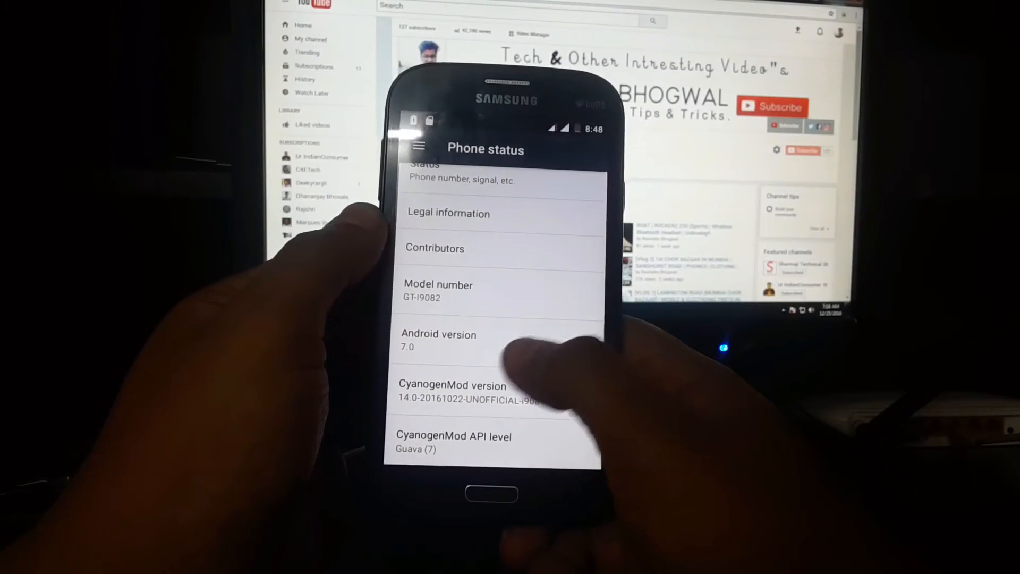